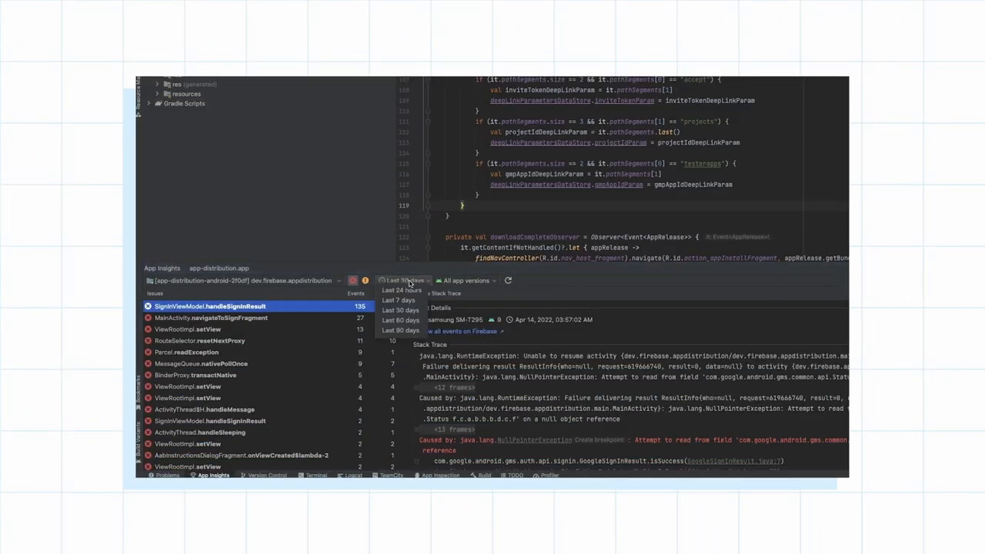
Switch from App Quality Insights to Play Console Internal testing and show the Testers list of 21.
{"action": "left_click", "coordinate": [465, 271]}
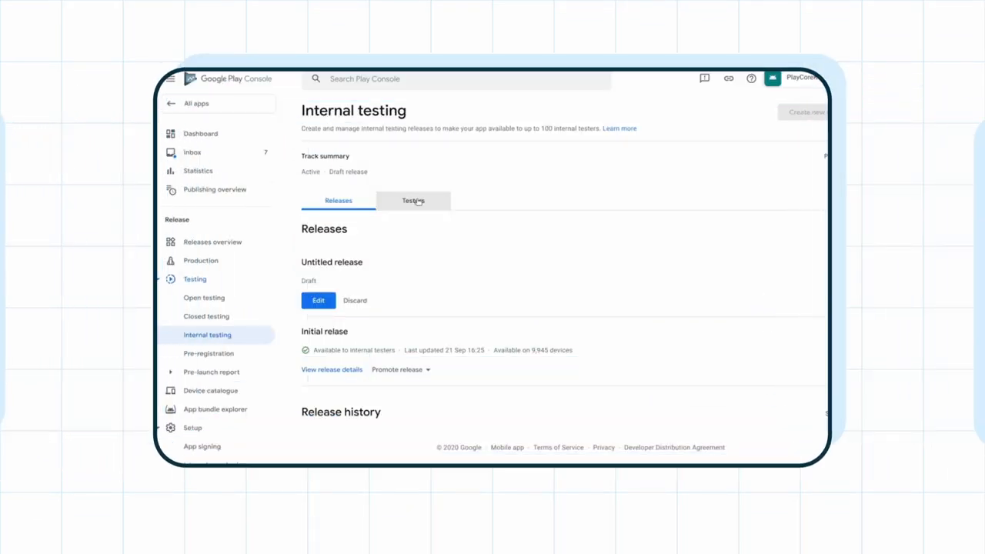
{"action": "left_click", "coordinate": [413, 201]}
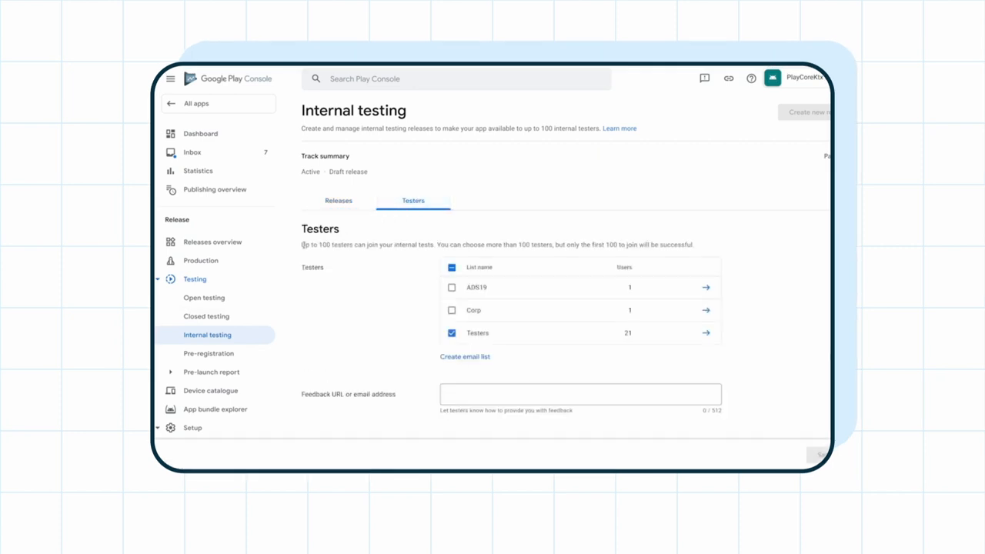